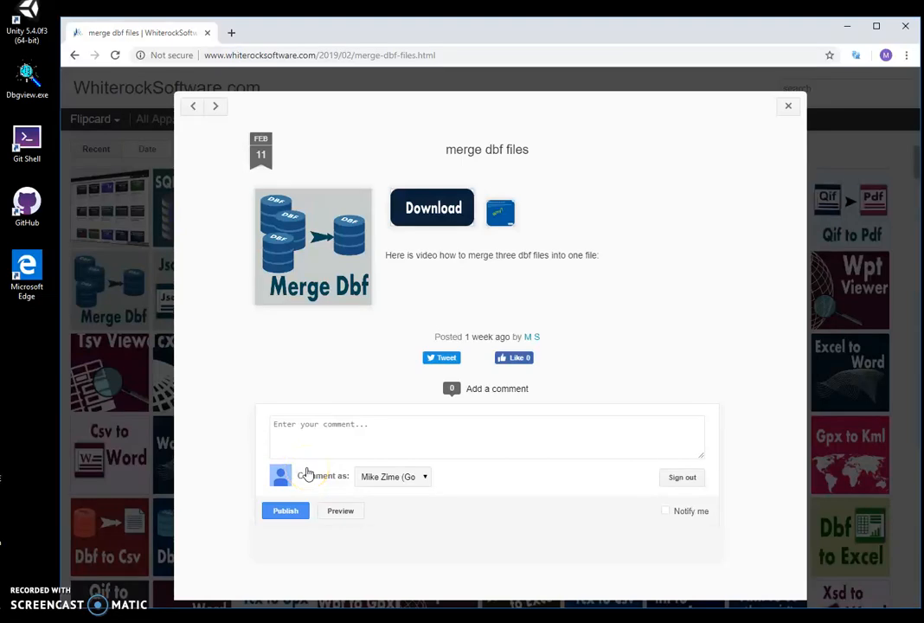
{"action": "mouse_move", "coordinate": [411, 305]}
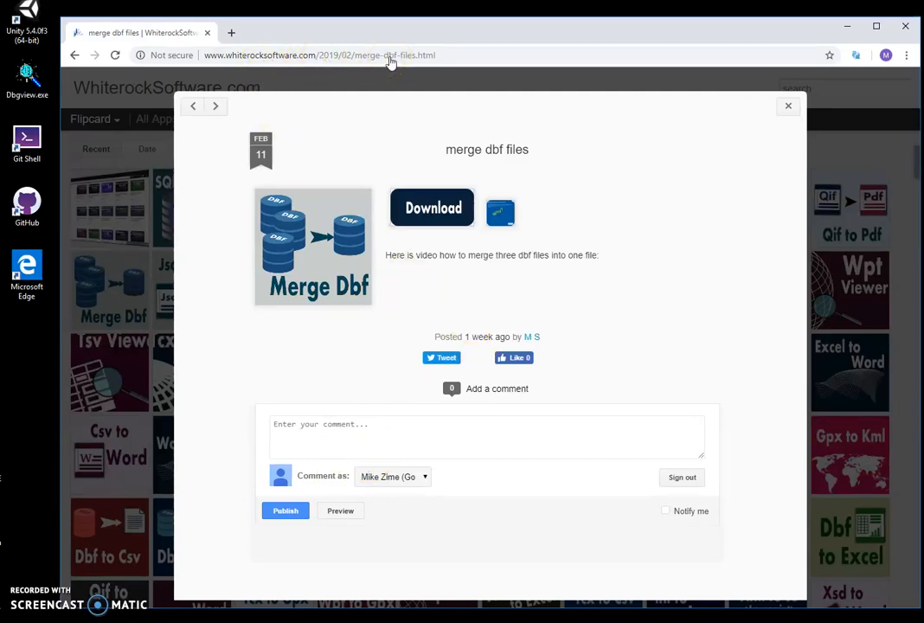
Download the MergeDbfFilesSetup.zip package from the merge dbf files page
{"action": "left_click", "coordinate": [433, 208]}
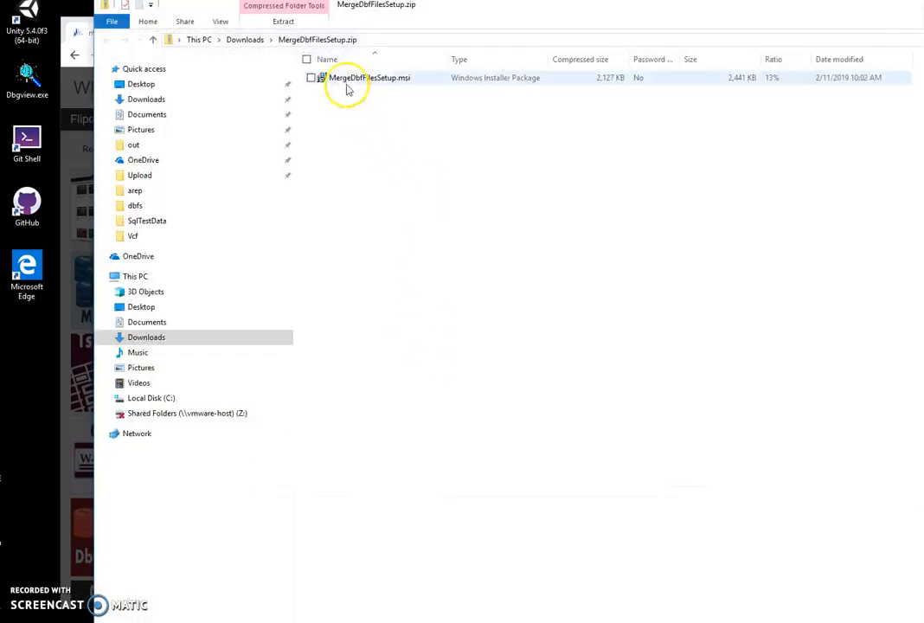
Install MergeDbfFiles from the .msi, running it despite the warning, with the default folder
{"action": "double_click", "coordinate": [364, 77]}
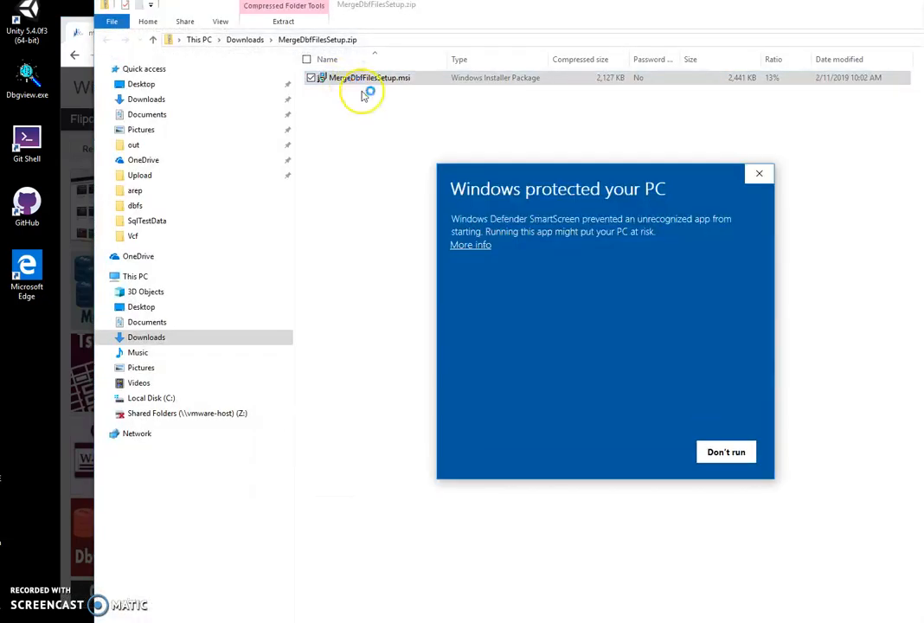
{"action": "left_click", "coordinate": [469, 245]}
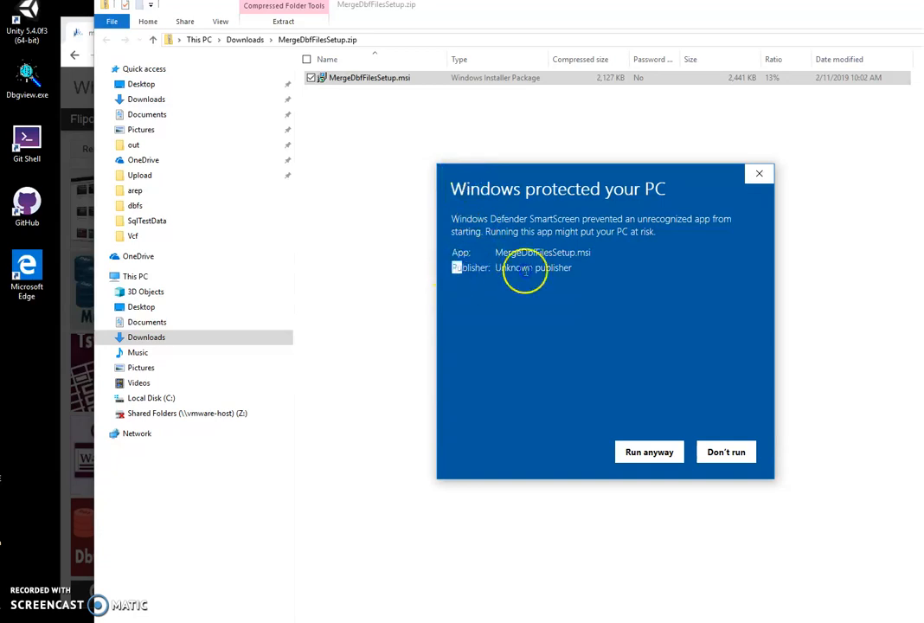
{"action": "left_click", "coordinate": [648, 452]}
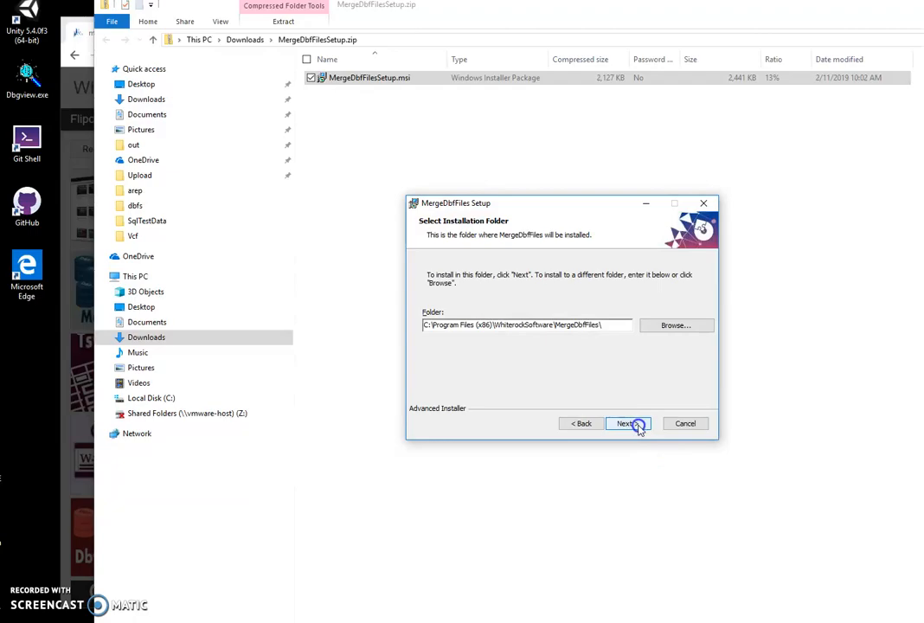
{"action": "left_click", "coordinate": [626, 423]}
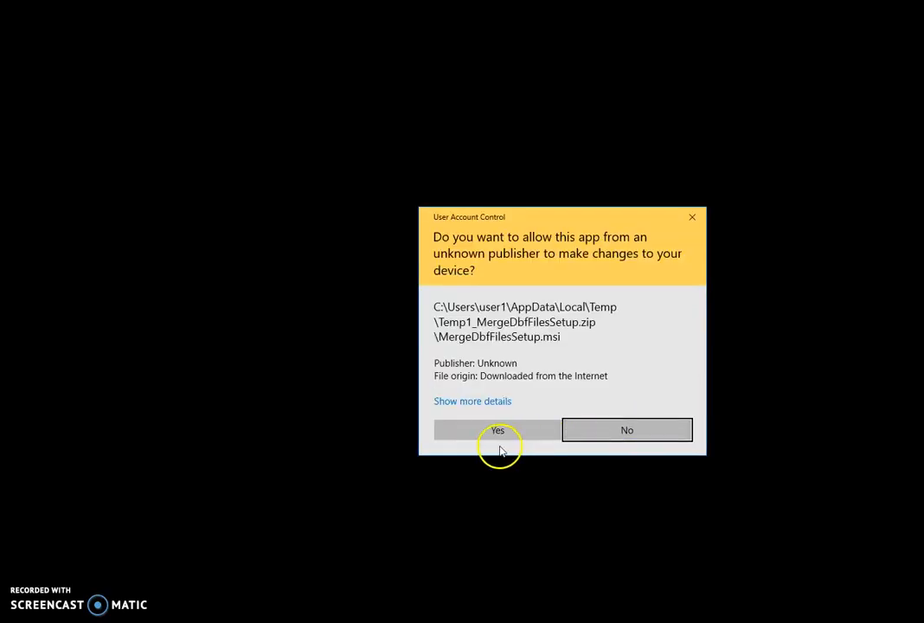
{"action": "left_click", "coordinate": [497, 430]}
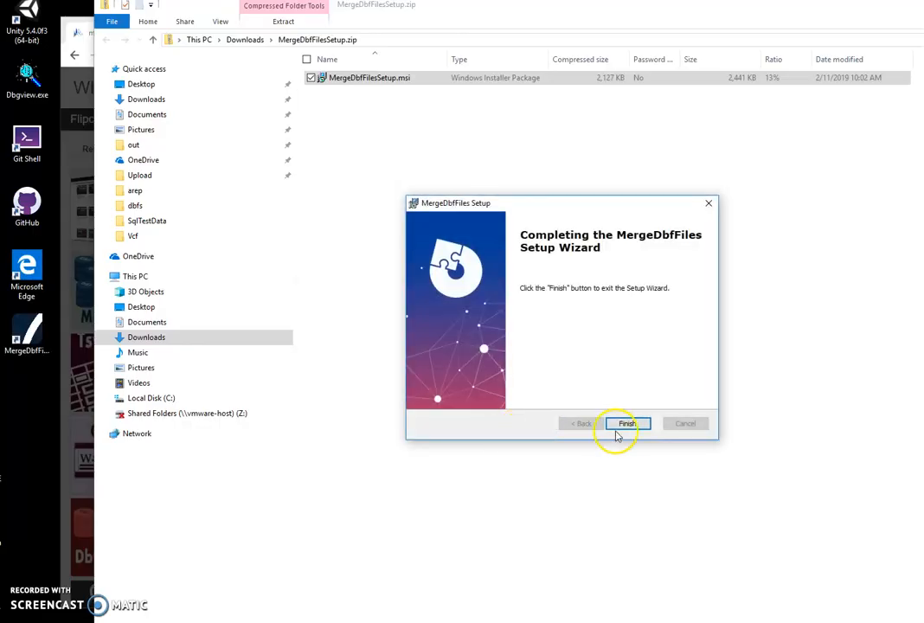
{"action": "left_click", "coordinate": [626, 423]}
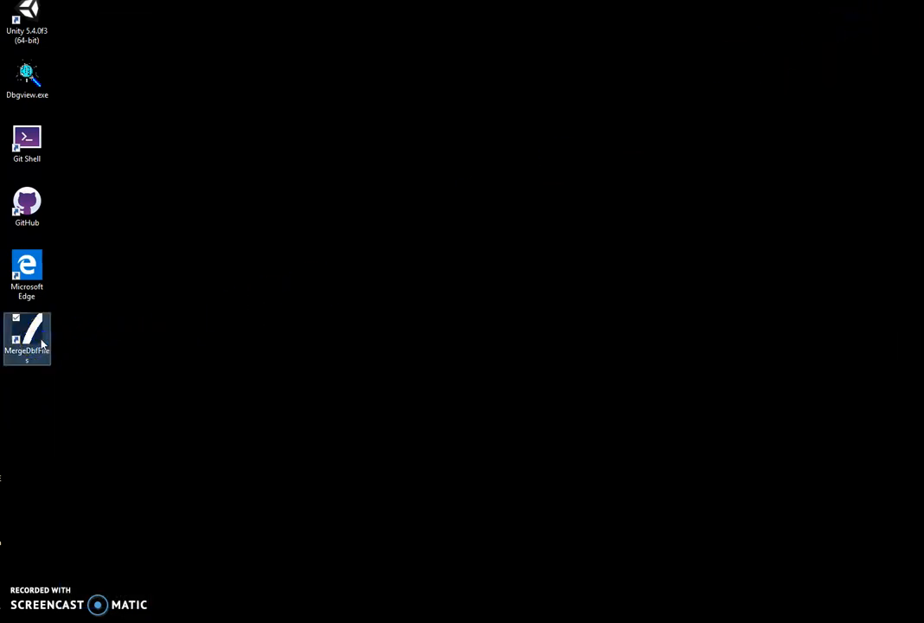
Launch the installed merge tool from its desktop shortcut and bring up File Explorer
{"action": "double_click", "coordinate": [27, 338]}
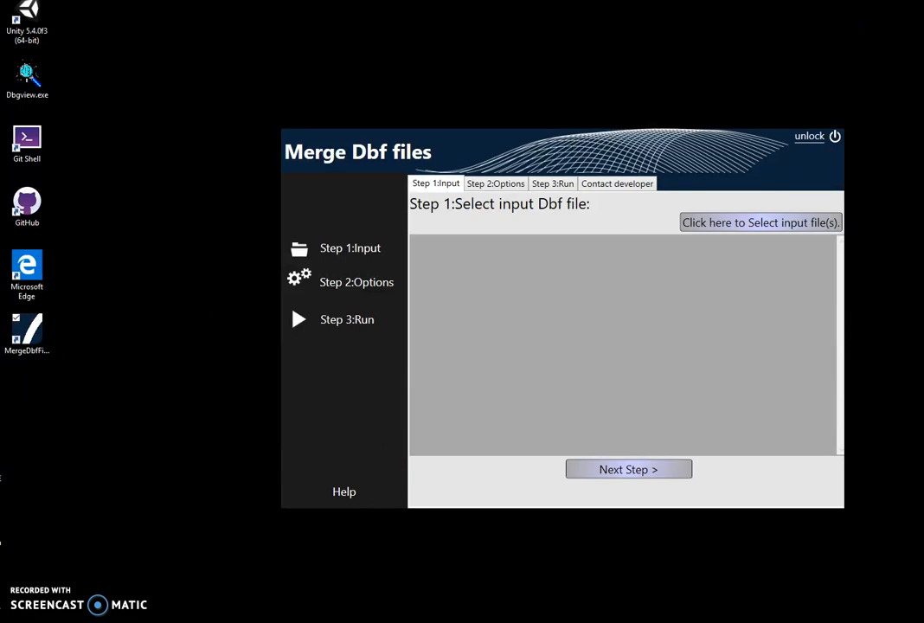
{"action": "left_click", "coordinate": [759, 223]}
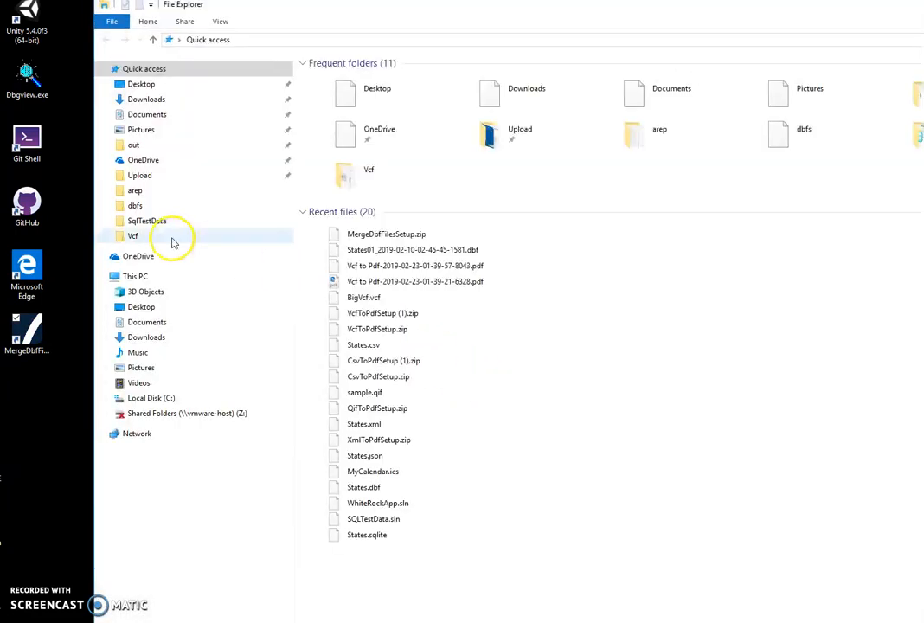
Open States01.dbf from the dbfs folder in Dbf Viewer
{"action": "double_click", "coordinate": [135, 205]}
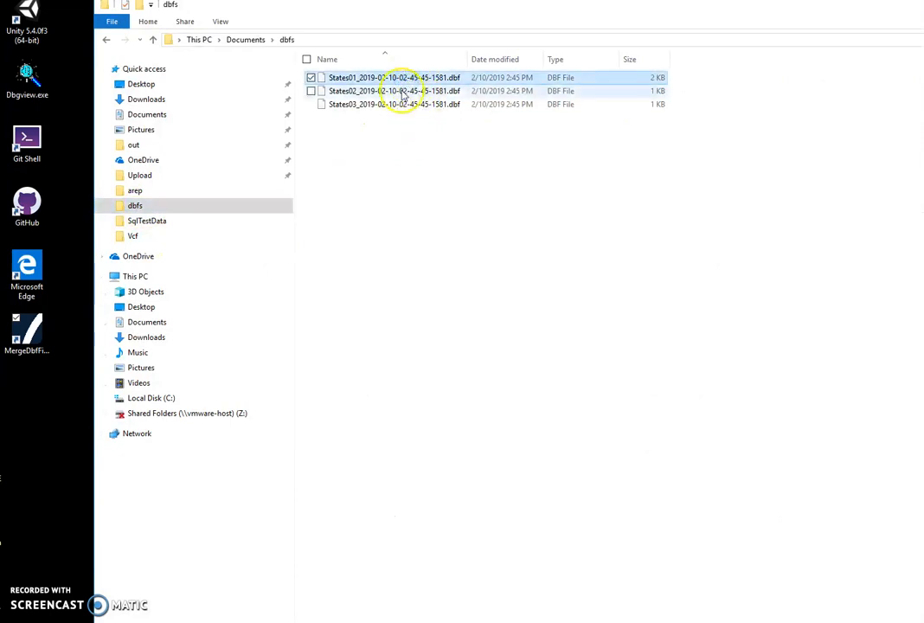
{"action": "double_click", "coordinate": [394, 91]}
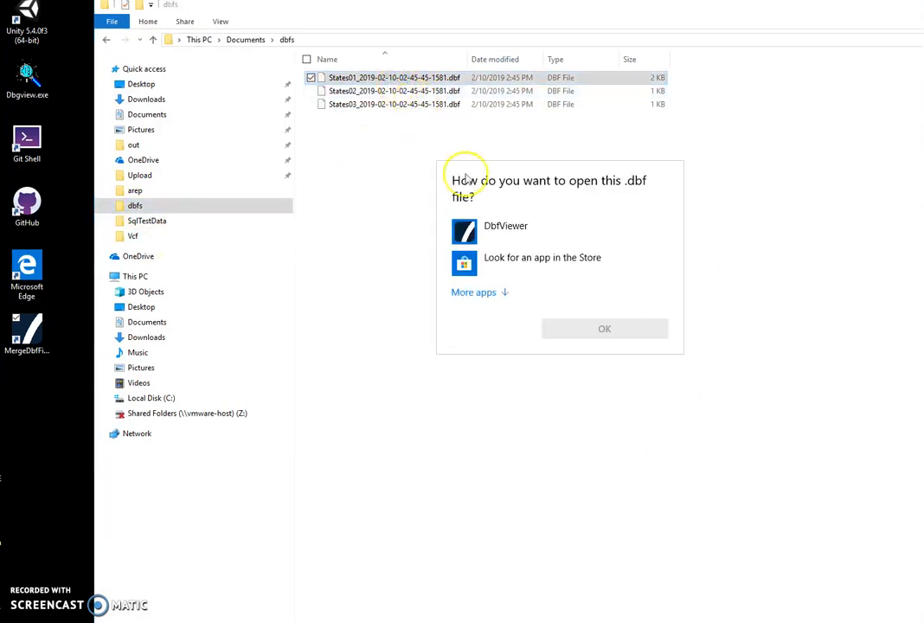
{"action": "left_click", "coordinate": [508, 231]}
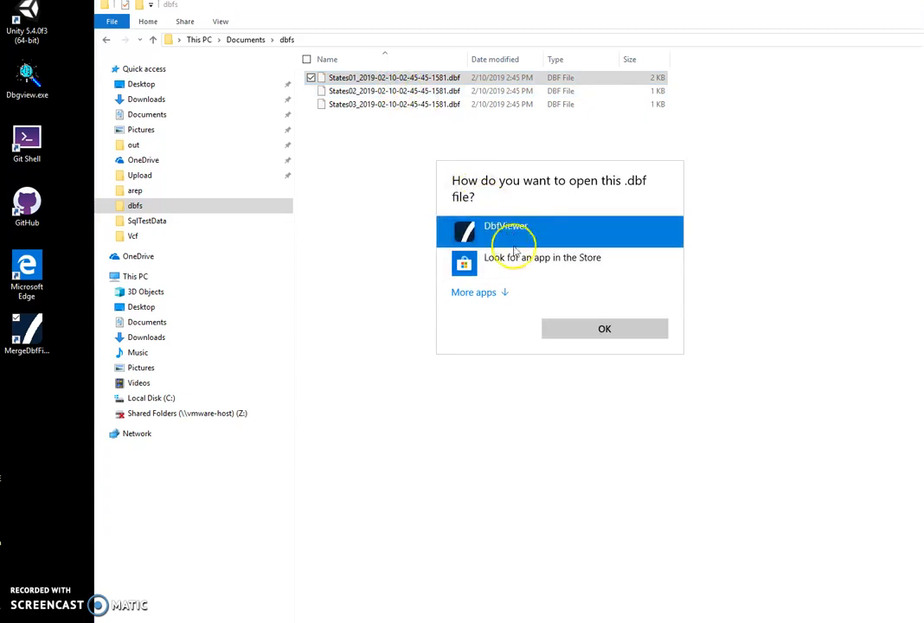
{"action": "left_click", "coordinate": [604, 328]}
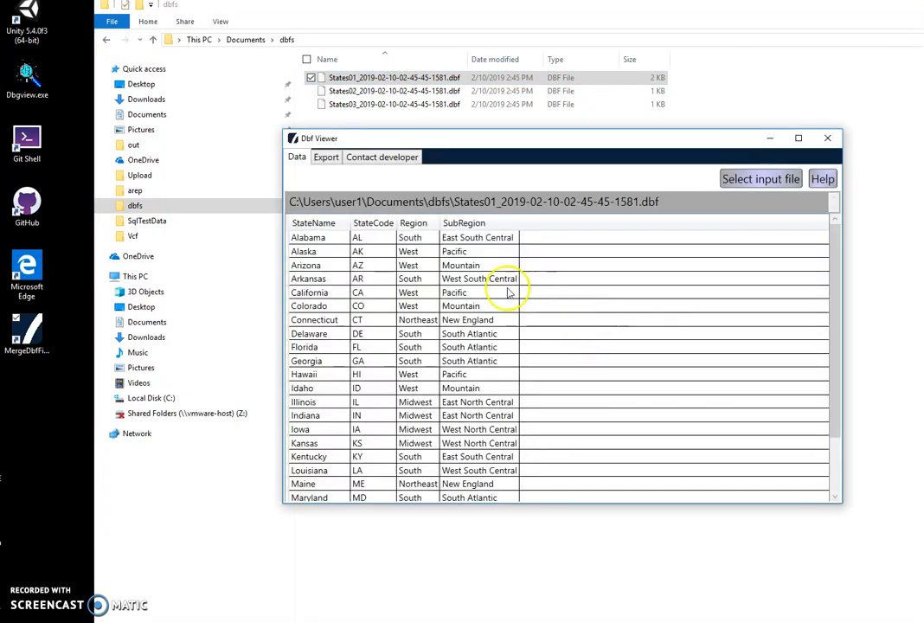
{"action": "mouse_move", "coordinate": [816, 291]}
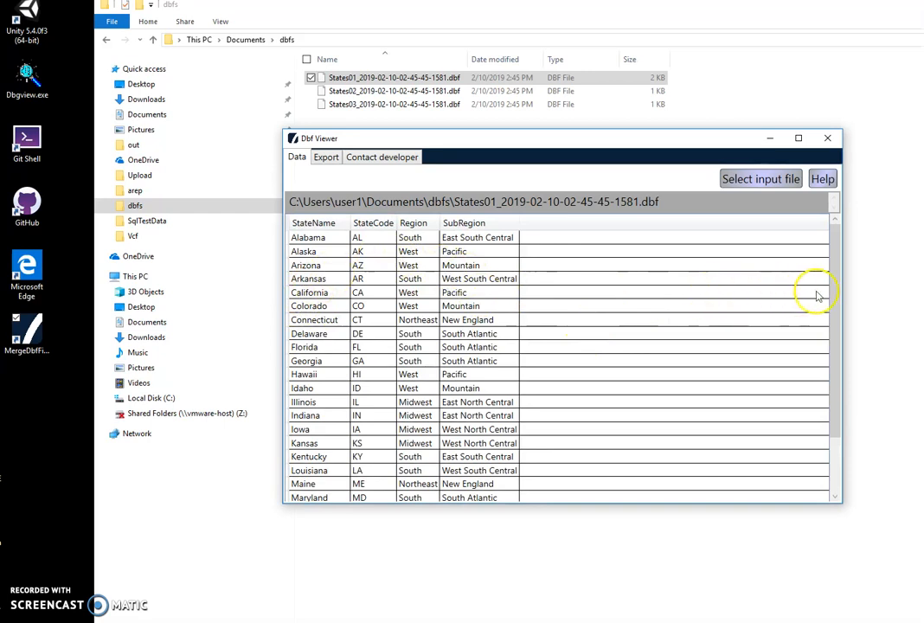
Review the Alabama-to-Mississippi records and export formats, then close the file
{"action": "scroll", "scroll_direction": "down", "scroll_amount": 3}
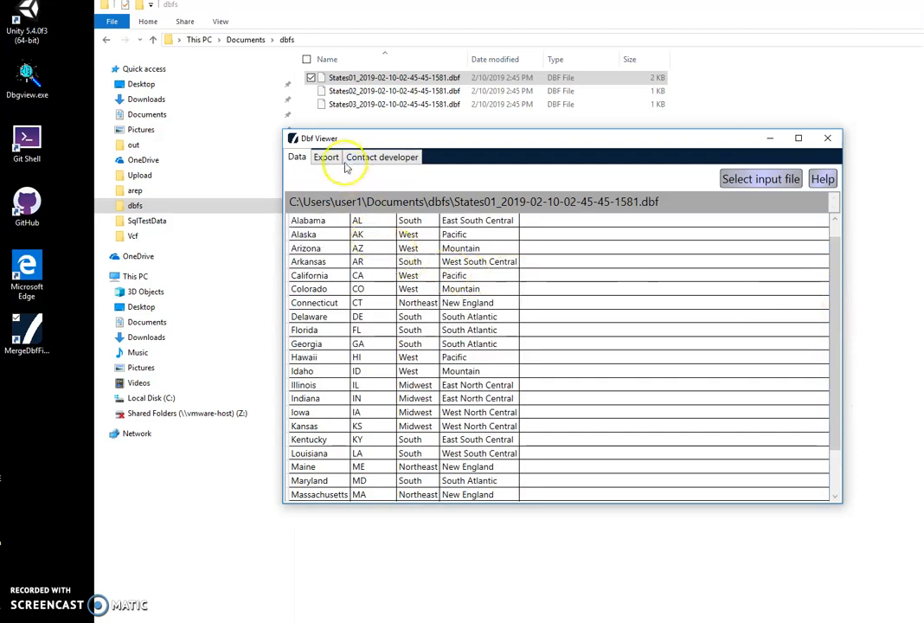
{"action": "left_click", "coordinate": [326, 156]}
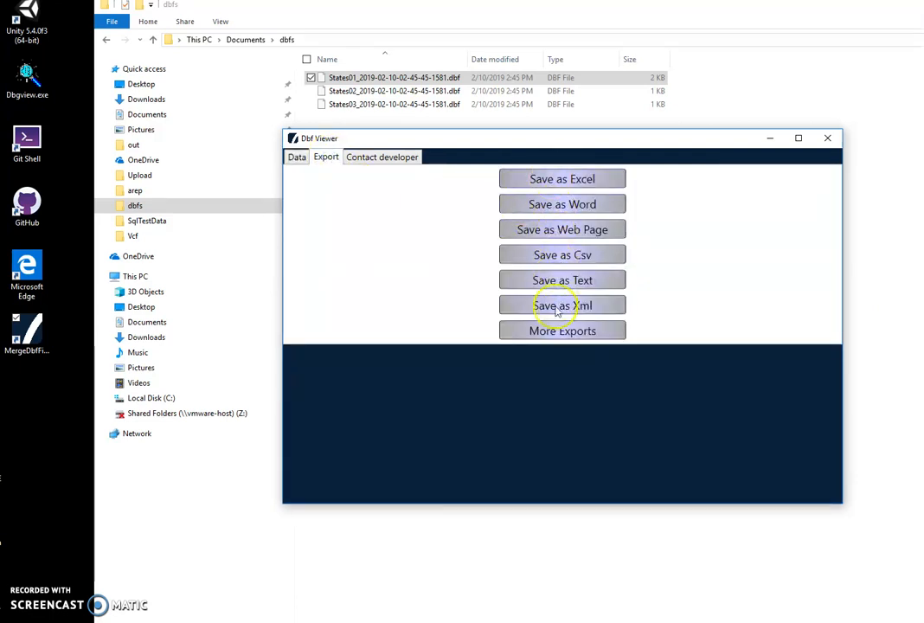
{"action": "left_click", "coordinate": [297, 156]}
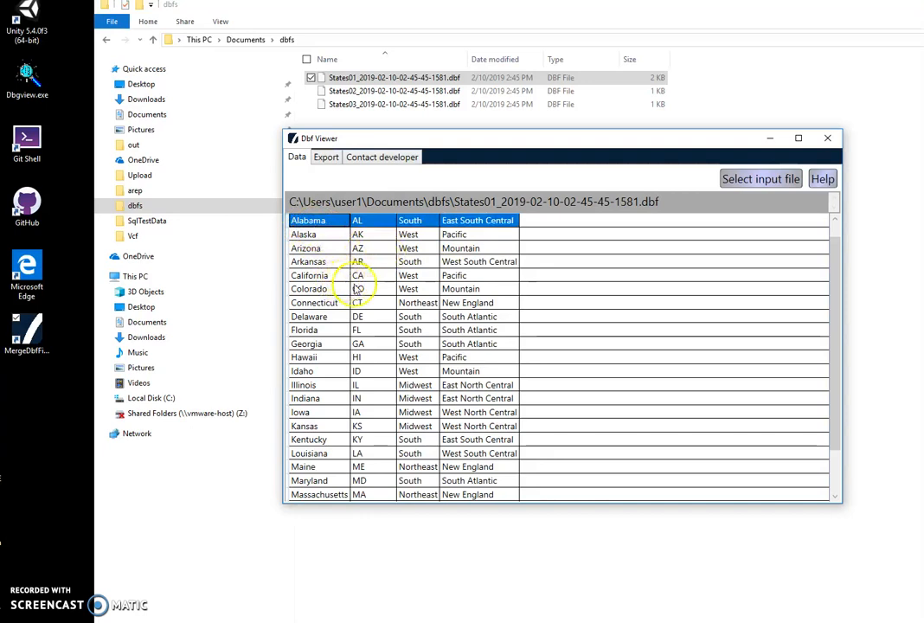
{"action": "scroll", "scroll_direction": "down", "scroll_amount": 3}
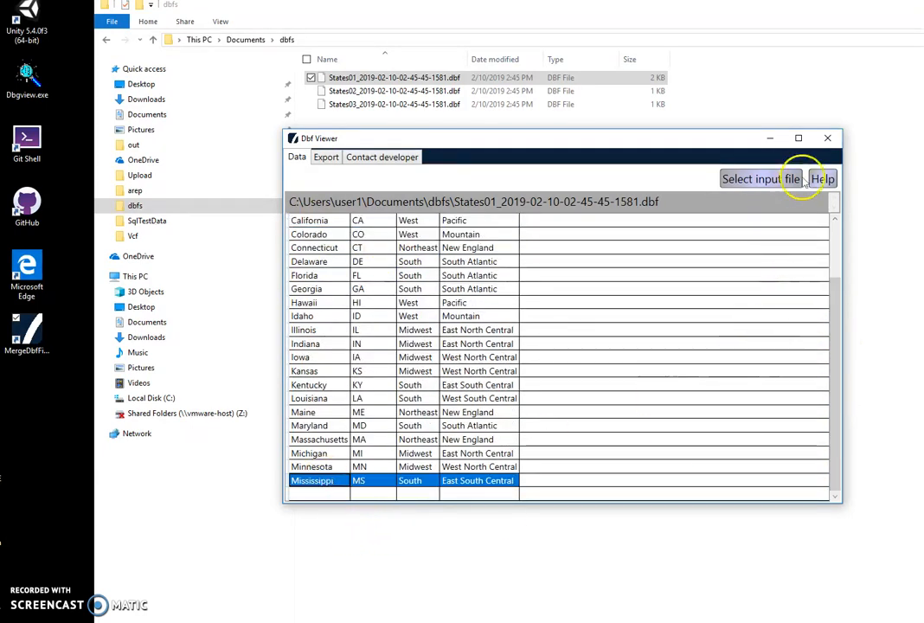
{"action": "left_click", "coordinate": [826, 137]}
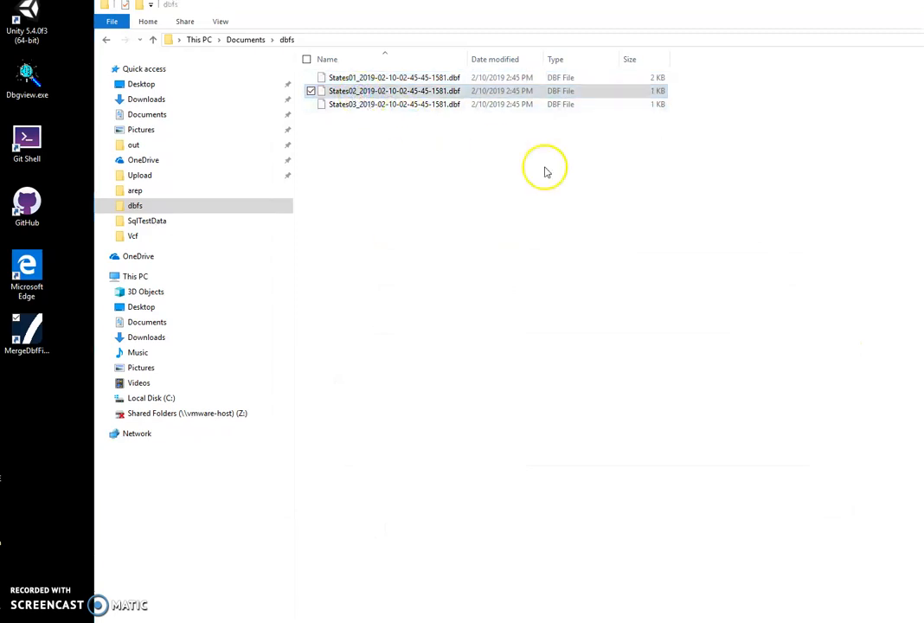
View States02.dbf (Missouri through Oregon) in Dbf Viewer and close it
{"action": "double_click", "coordinate": [393, 91]}
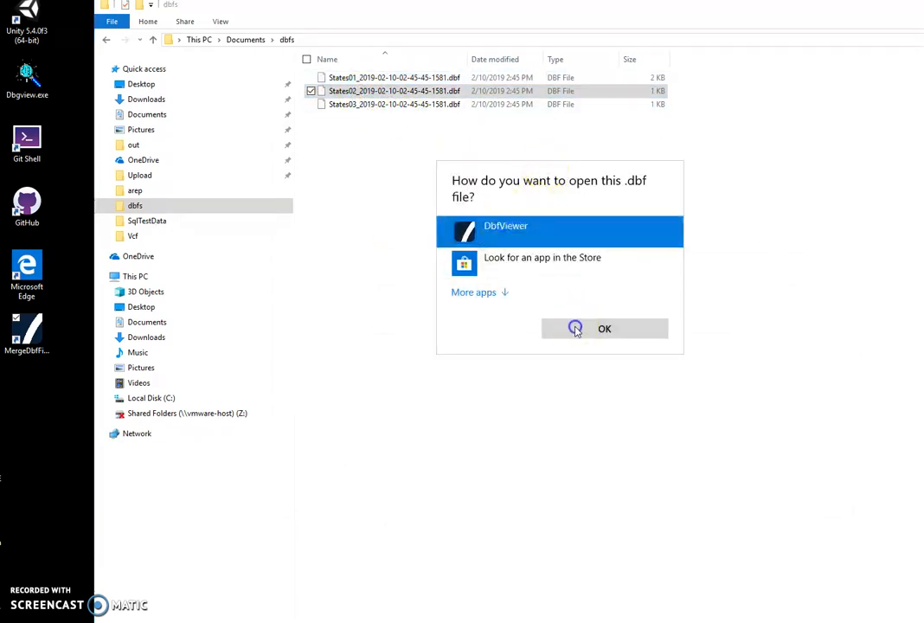
{"action": "left_click", "coordinate": [604, 328]}
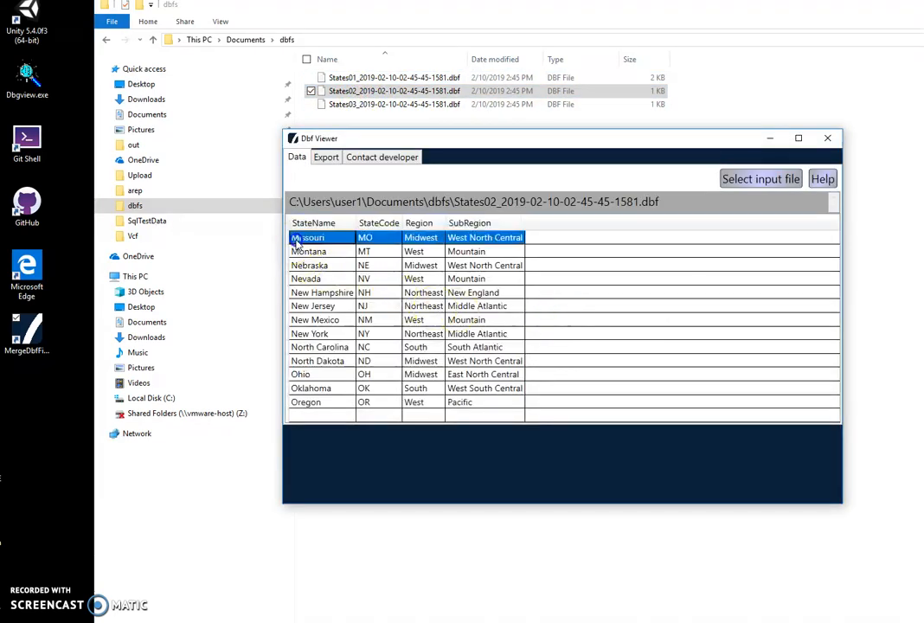
{"action": "left_click", "coordinate": [306, 278]}
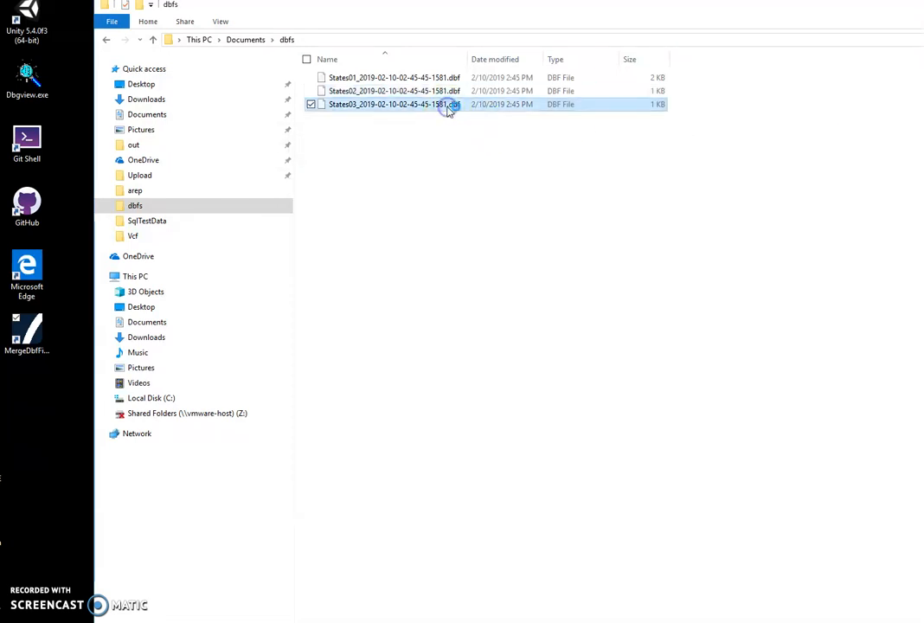
View States03.dbf (Pennsylvania through Wyoming) in Dbf Viewer, check Wyoming, then close it
{"action": "double_click", "coordinate": [394, 104]}
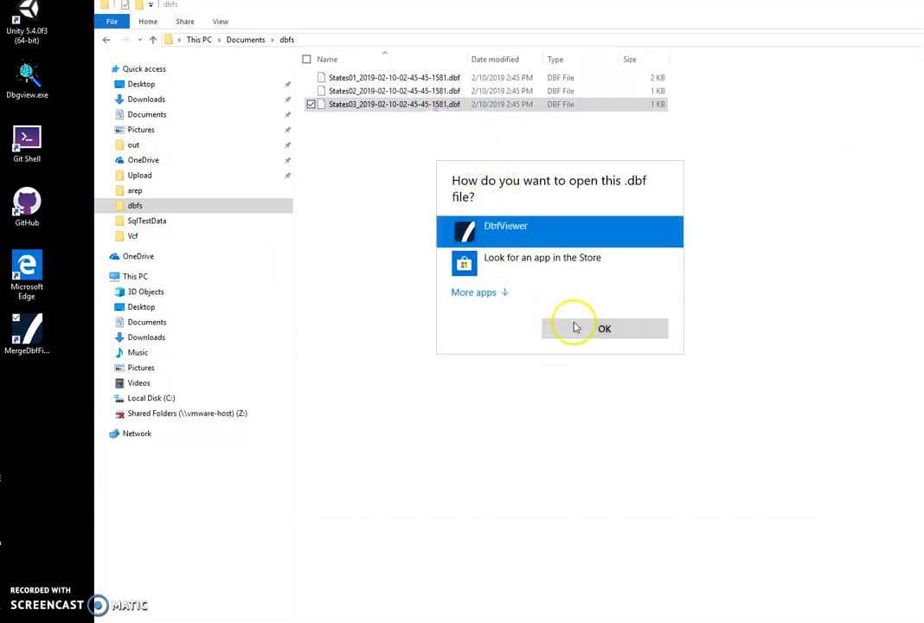
{"action": "left_click", "coordinate": [604, 329]}
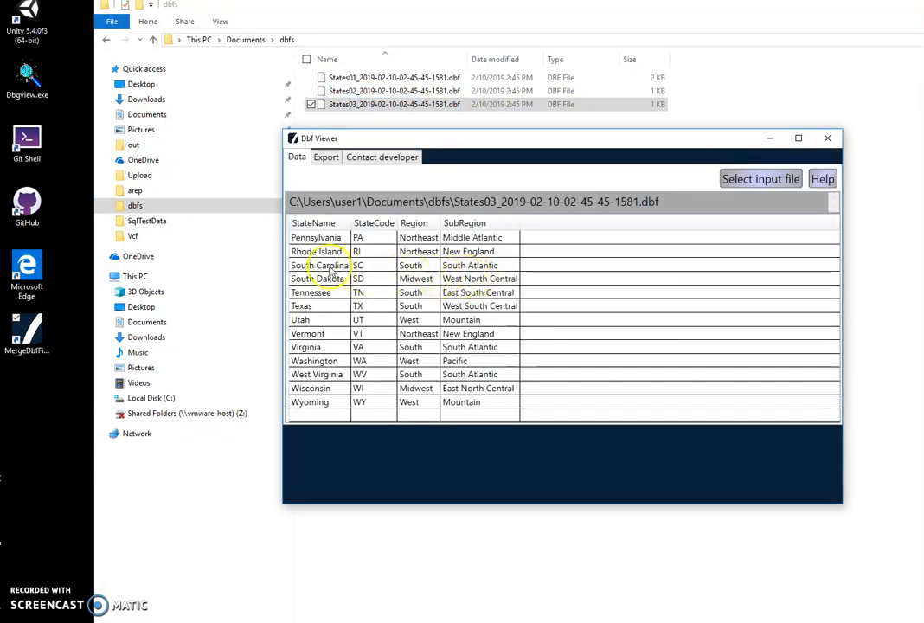
{"action": "left_click", "coordinate": [394, 401]}
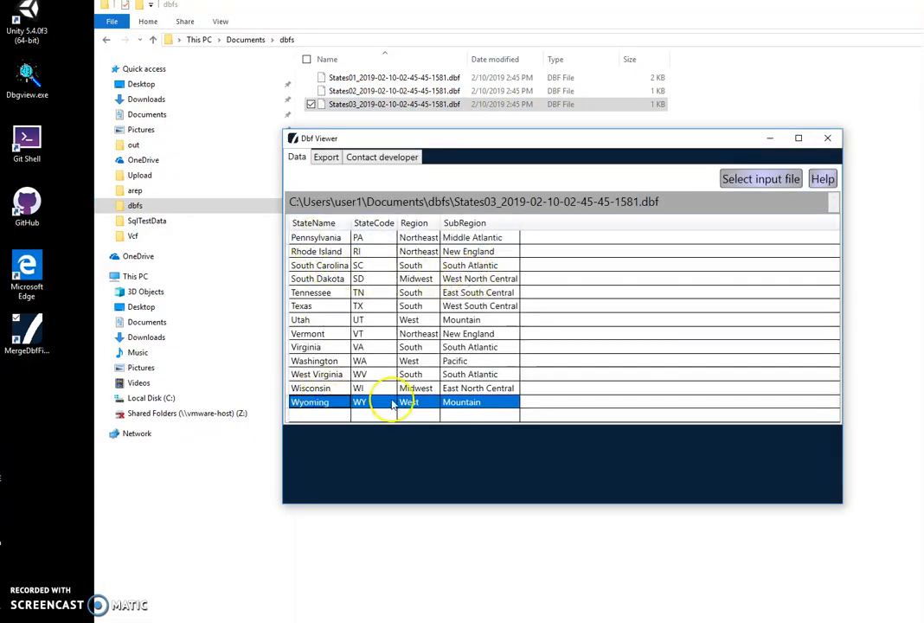
{"action": "mouse_move", "coordinate": [828, 139]}
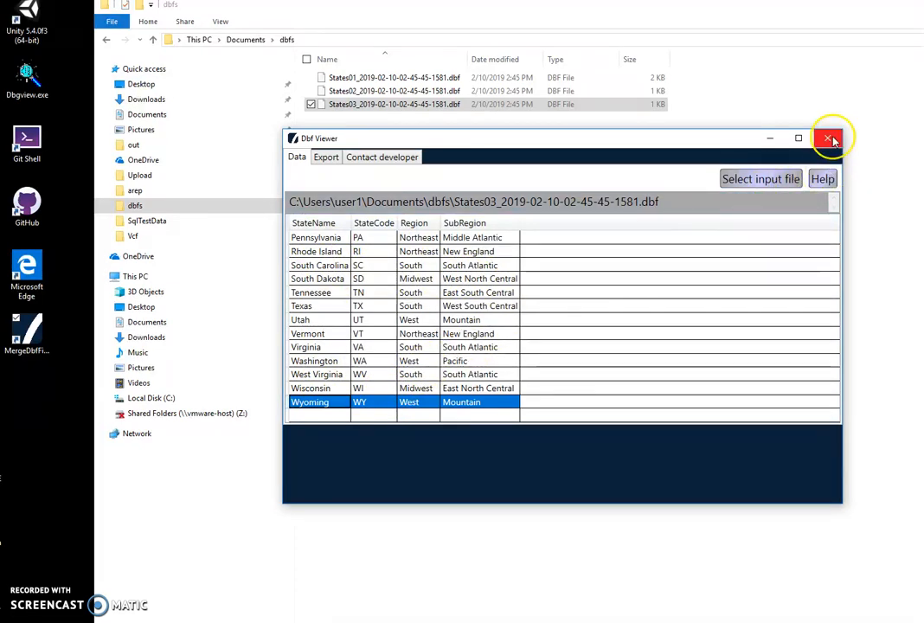
{"action": "mouse_move", "coordinate": [350, 255]}
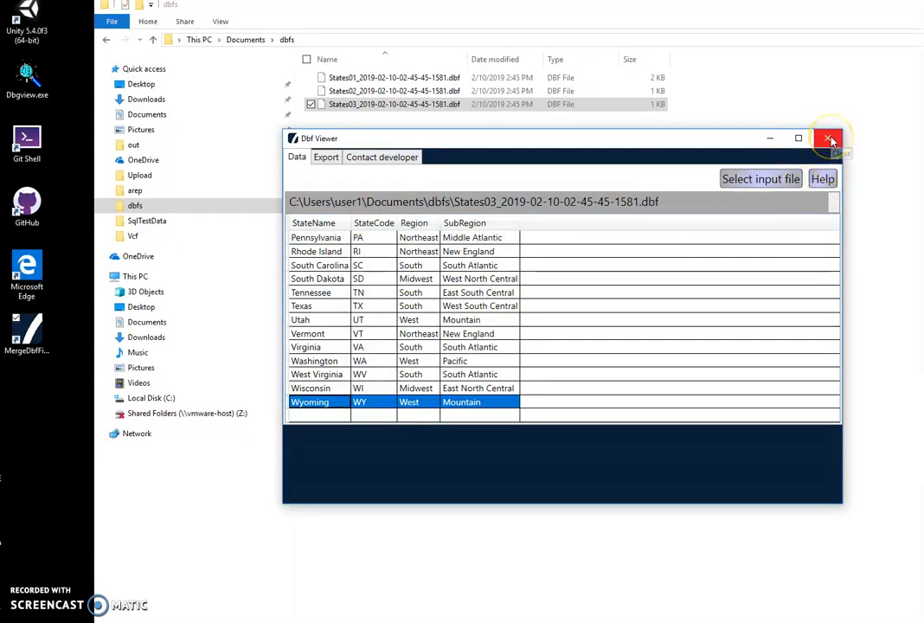
{"action": "left_click", "coordinate": [829, 139]}
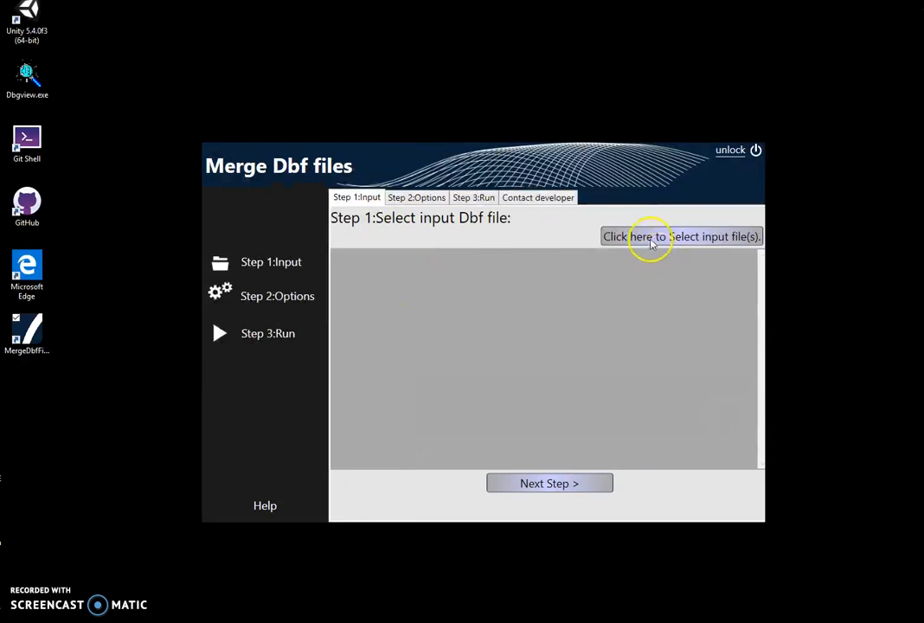
Load States01, States02 and States03 from the dbfs folder as the merge inputs
{"action": "left_click", "coordinate": [681, 236]}
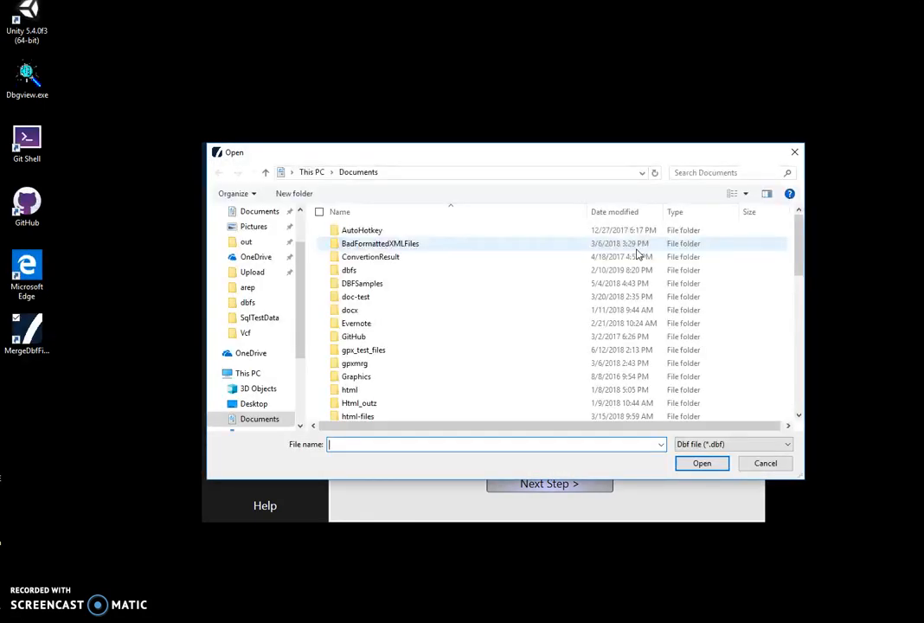
{"action": "left_click", "coordinate": [349, 270]}
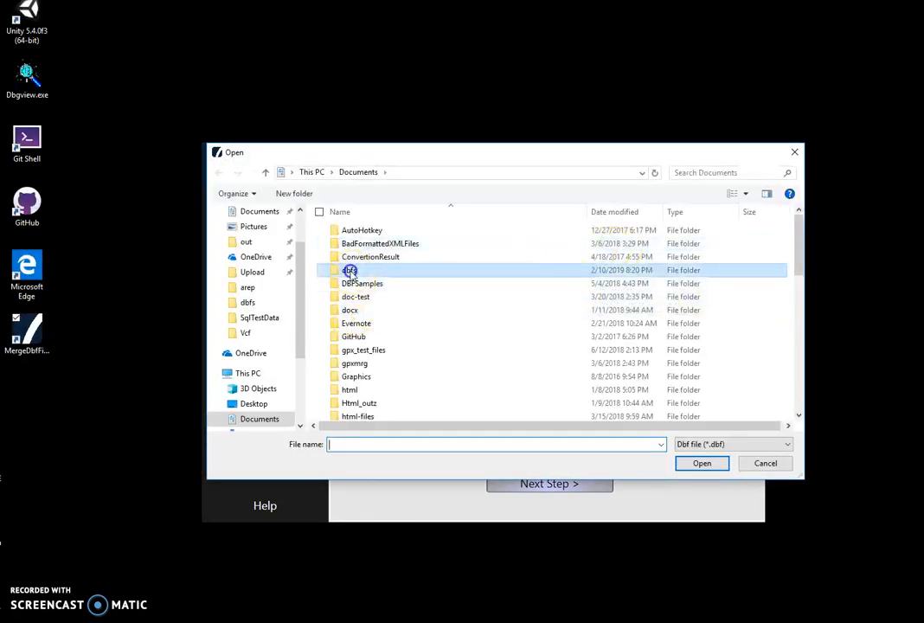
{"action": "double_click", "coordinate": [351, 270]}
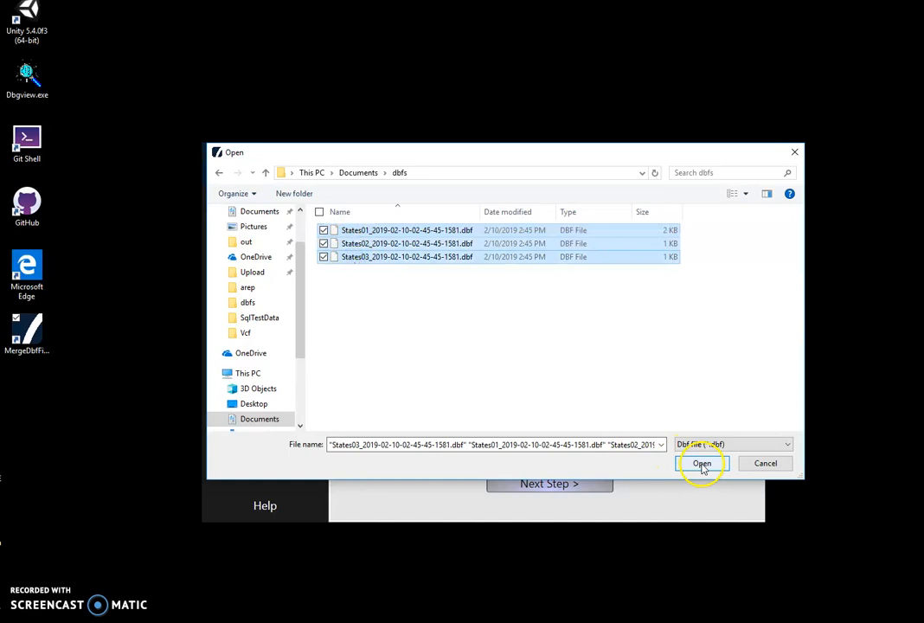
{"action": "left_click", "coordinate": [702, 463]}
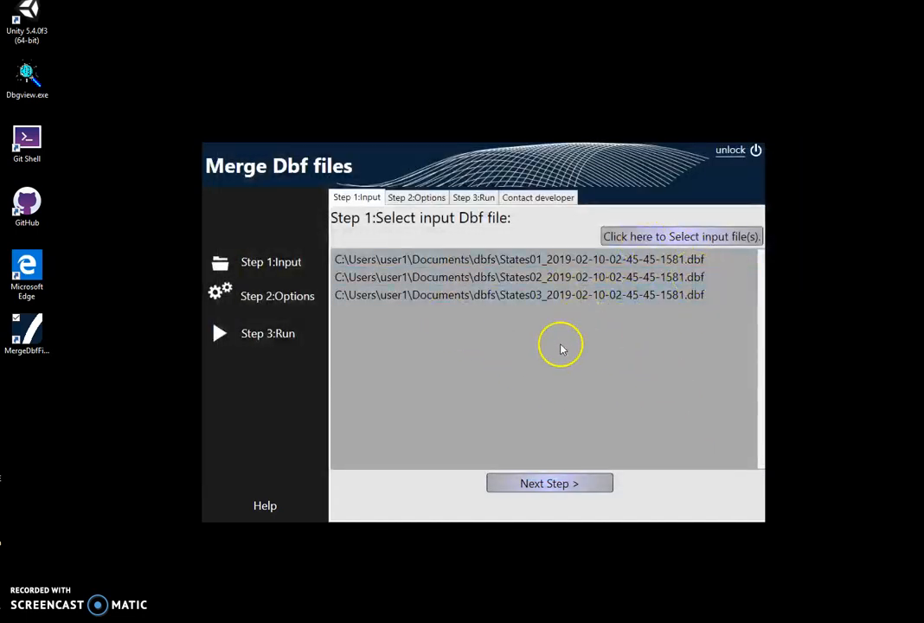
{"action": "left_click", "coordinate": [467, 277]}
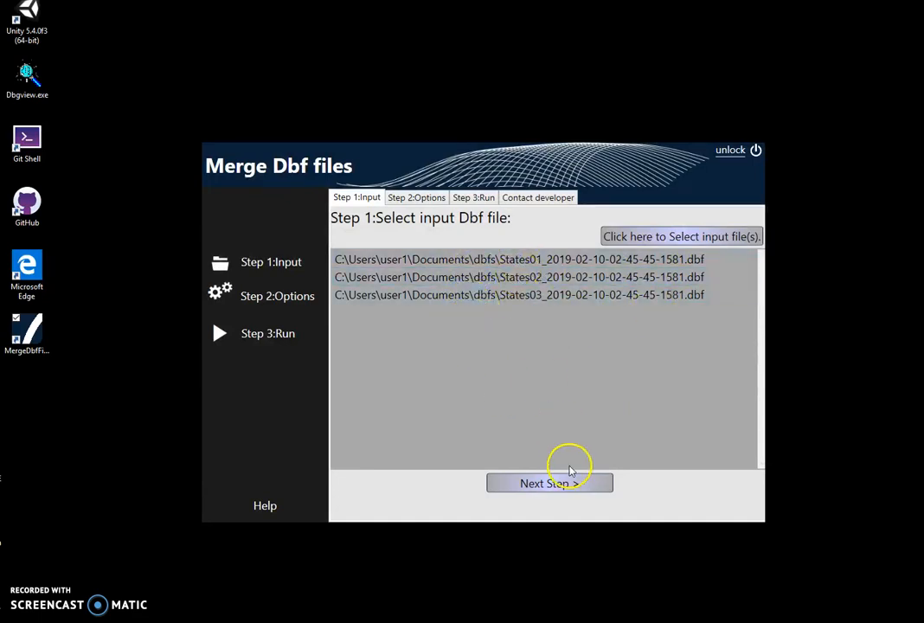
Advance to the run step, start the merge and save the combined DBF into dbfs with the default name
{"action": "left_click", "coordinate": [549, 482]}
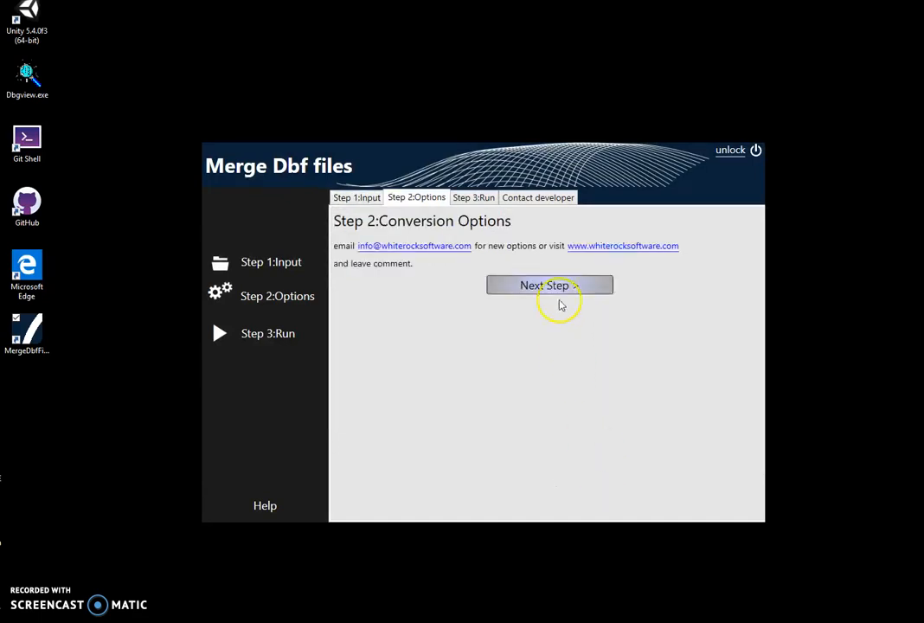
{"action": "left_click", "coordinate": [549, 285]}
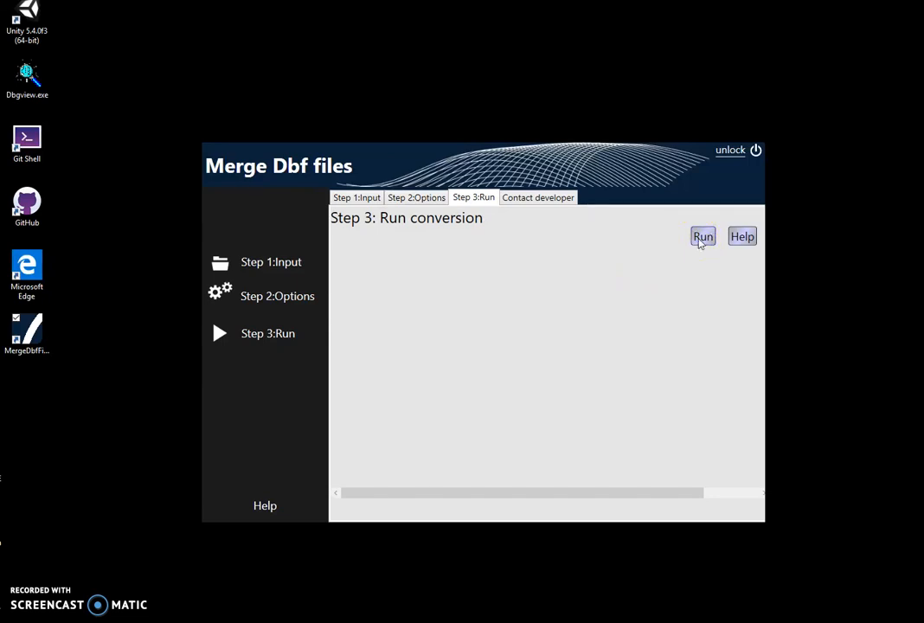
{"action": "left_click", "coordinate": [702, 236]}
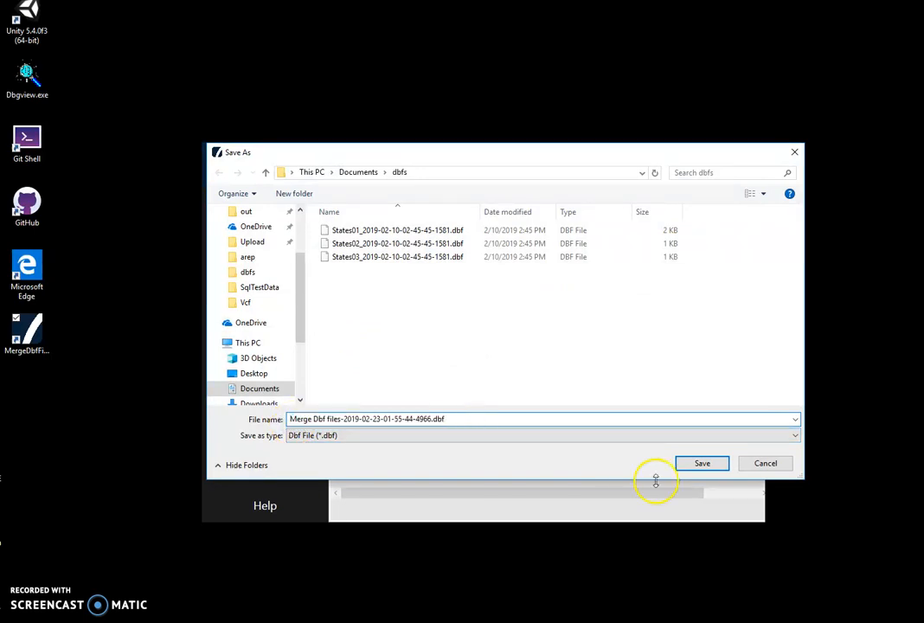
{"action": "left_click", "coordinate": [702, 463]}
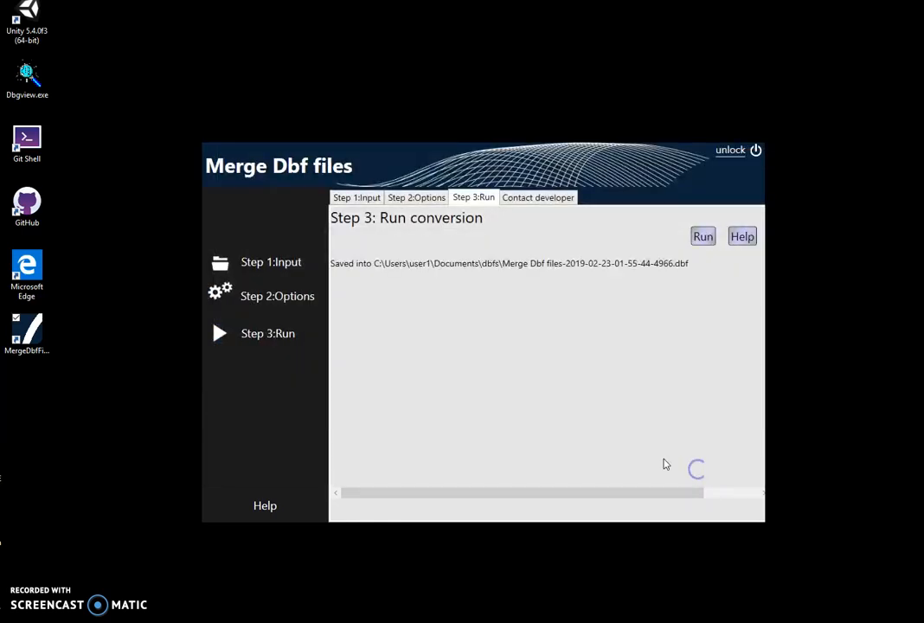
{"action": "mouse_move", "coordinate": [495, 299]}
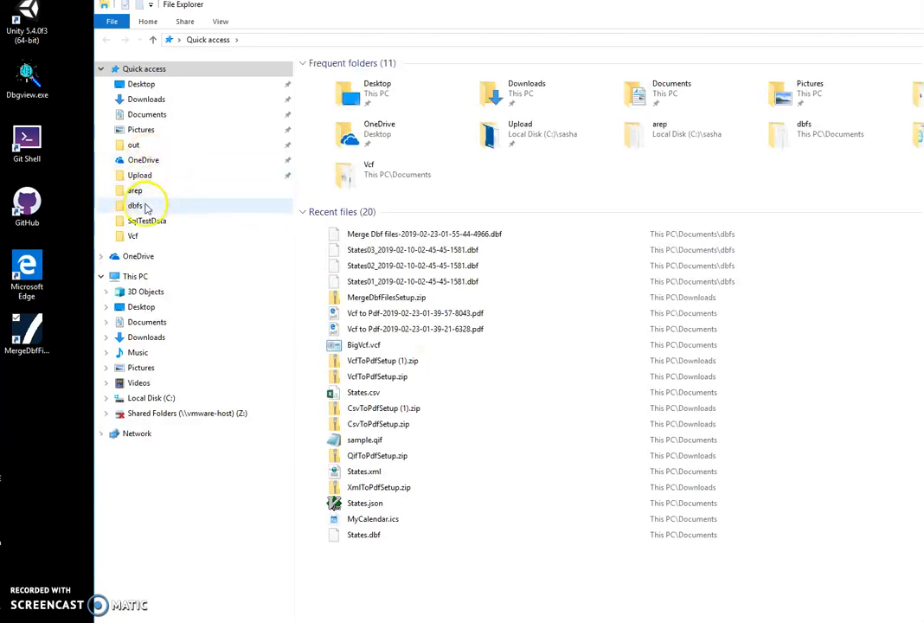
Open the merged Merge Dbf files .dbf in Dbf Viewer showing all states from Alabama
{"action": "double_click", "coordinate": [135, 205]}
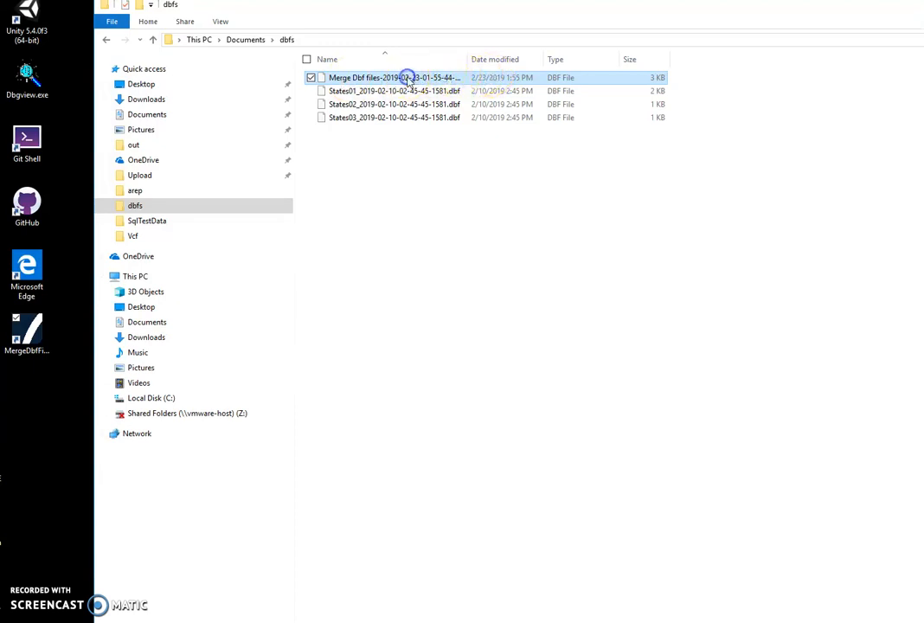
{"action": "double_click", "coordinate": [393, 77]}
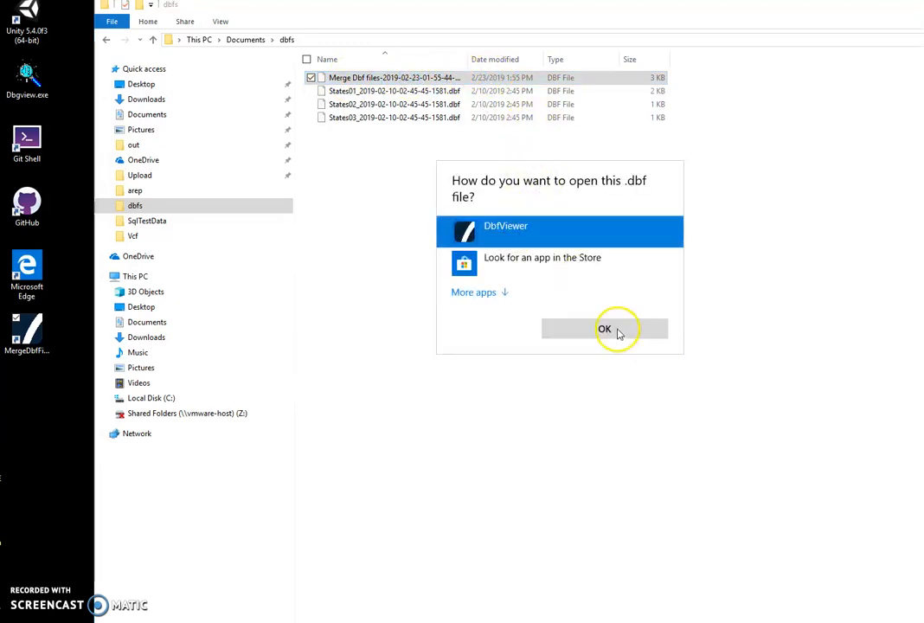
{"action": "left_click", "coordinate": [604, 329]}
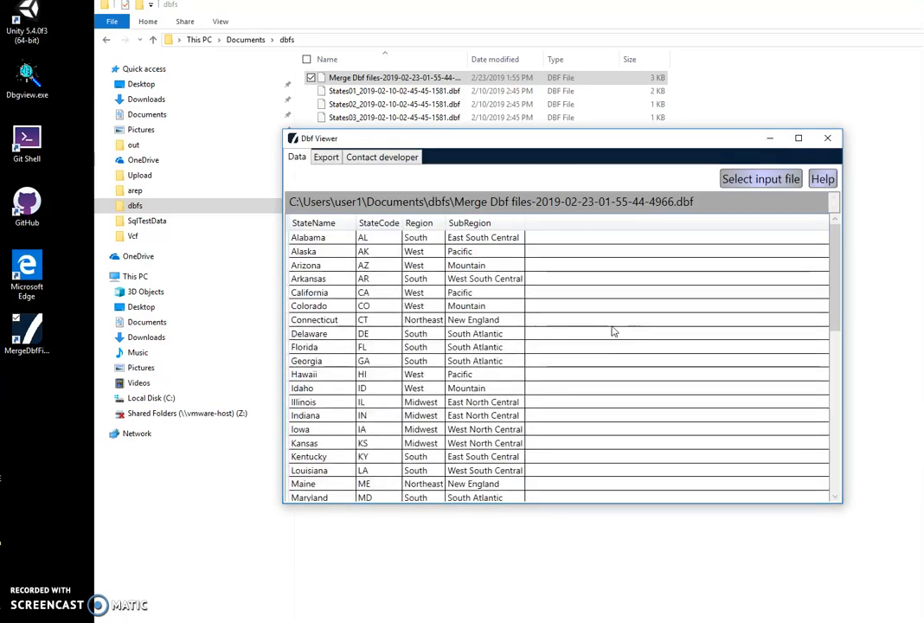
{"action": "left_click", "coordinate": [307, 237]}
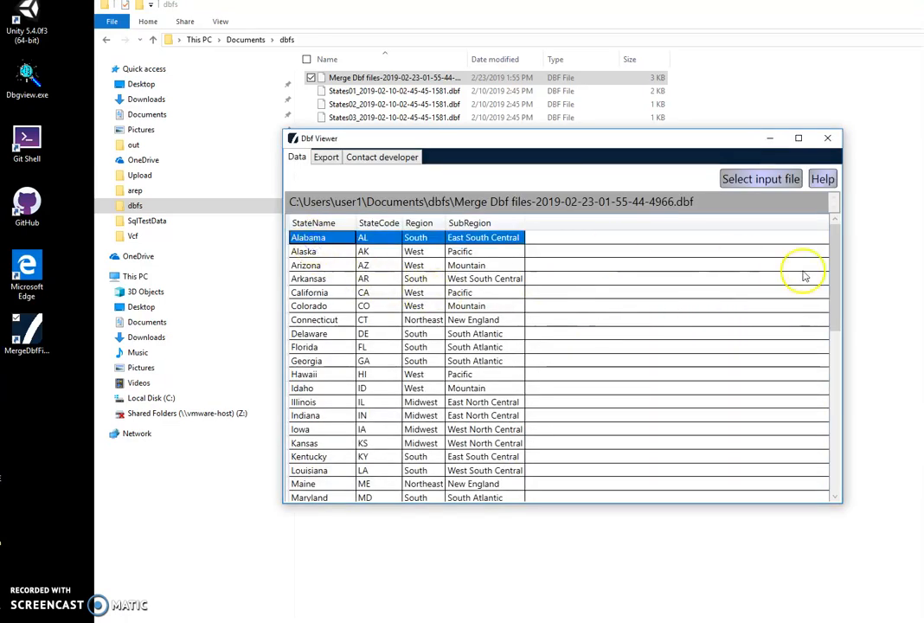